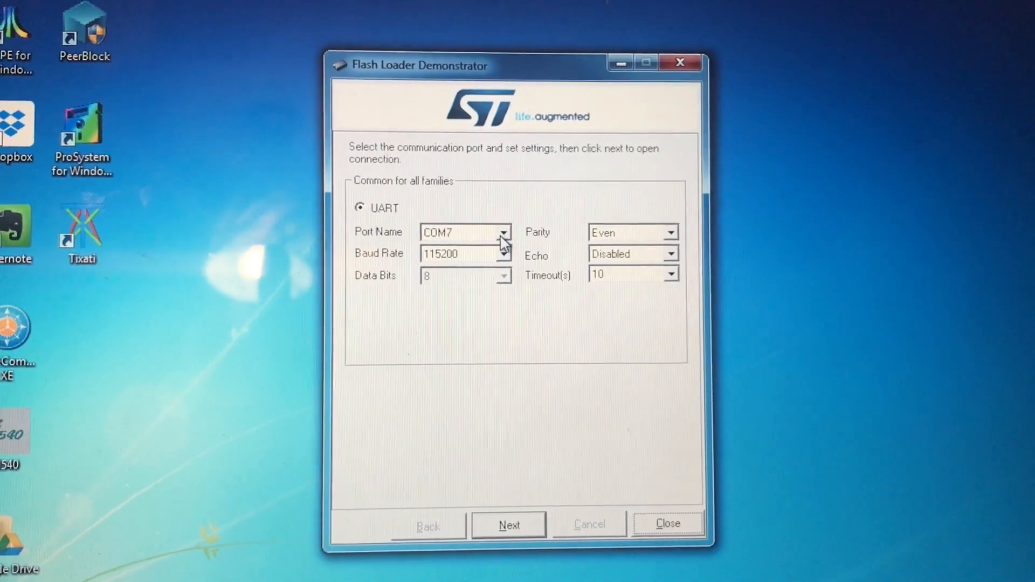
- Connect to the Gotek over serial port COM7
left_click(505, 232)
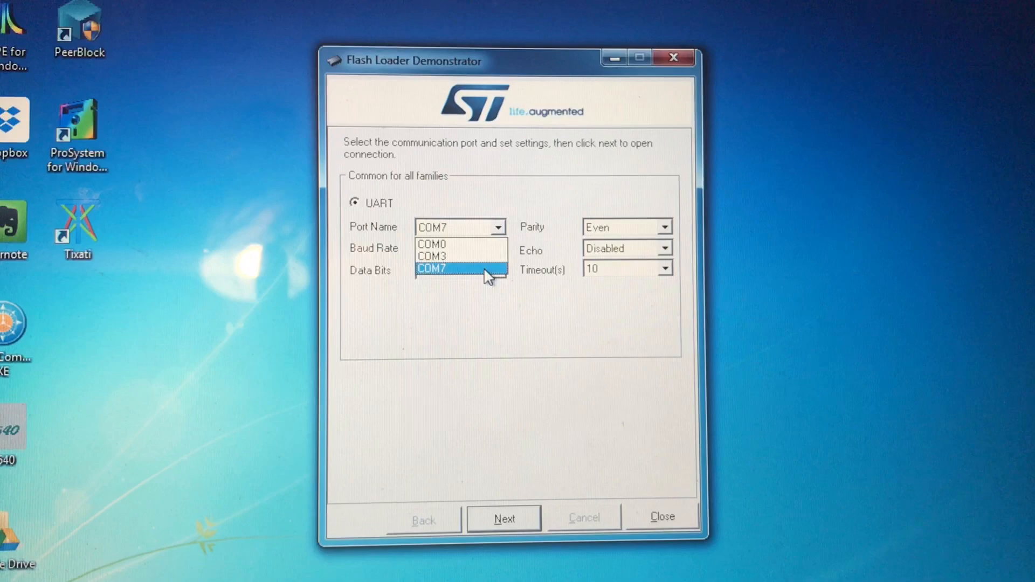
left_click(432, 268)
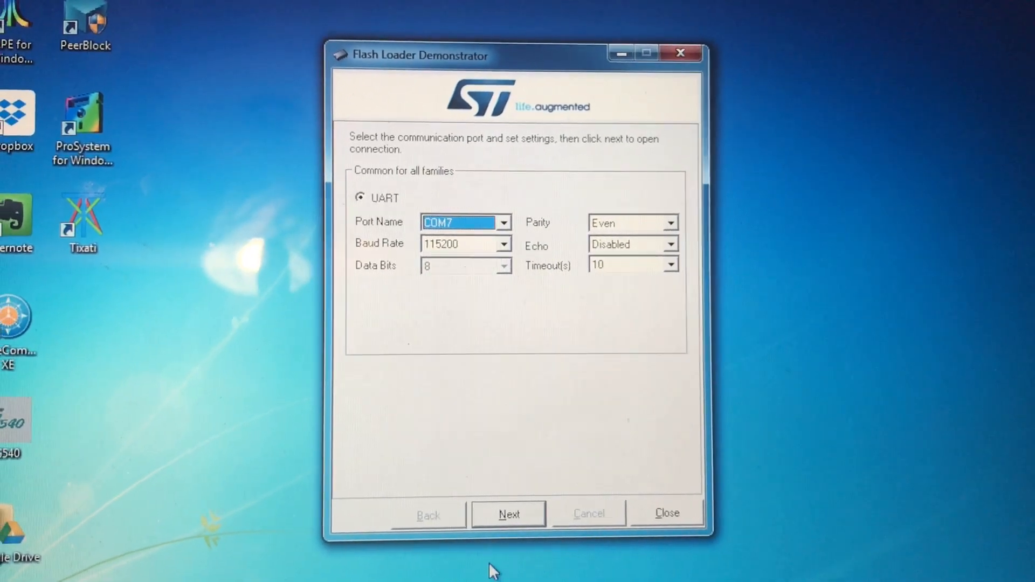
left_click(507, 514)
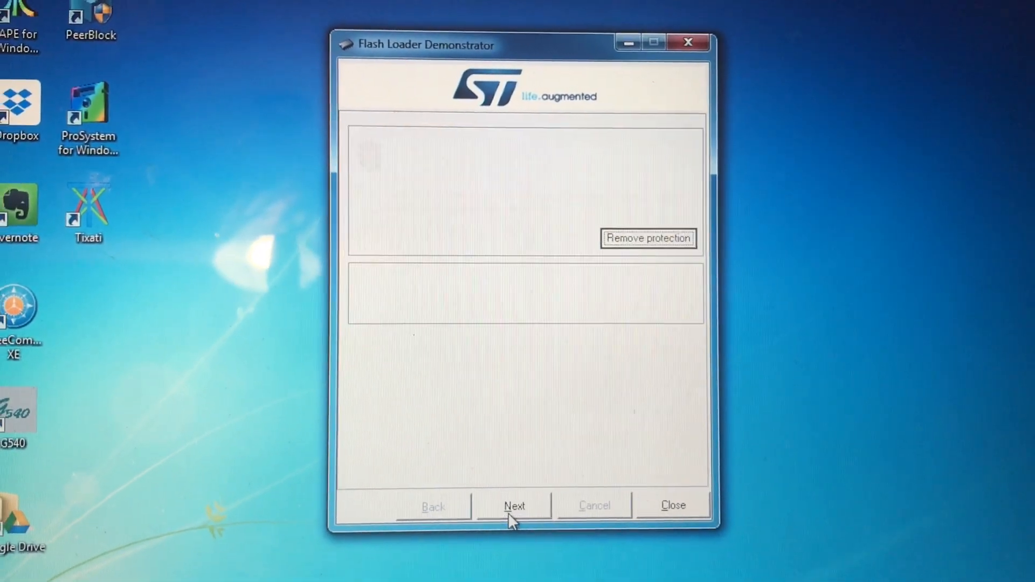
left_click(514, 506)
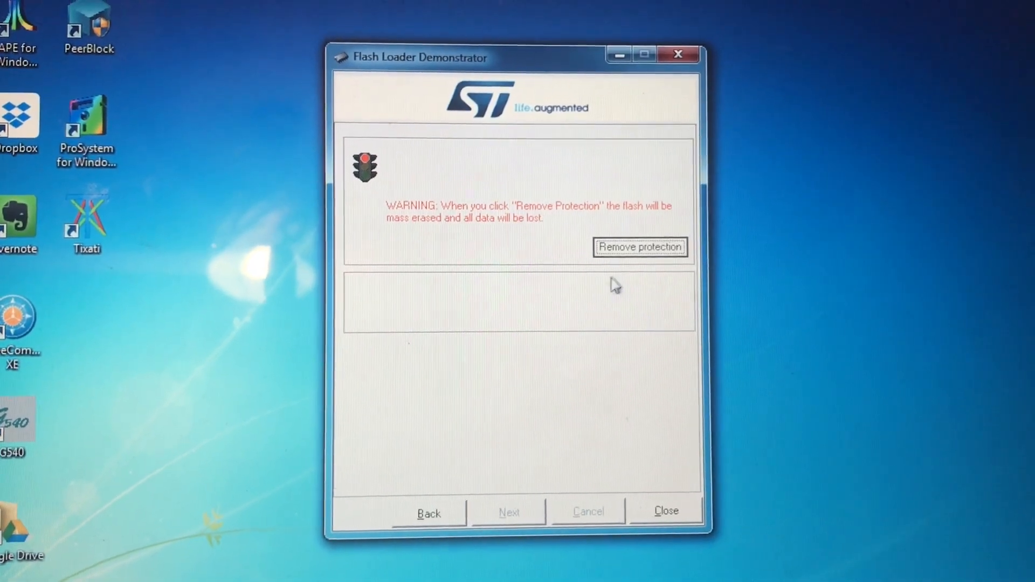
- Remove read protection with a full erase so the 128 KB target becomes readable
left_click(637, 247)
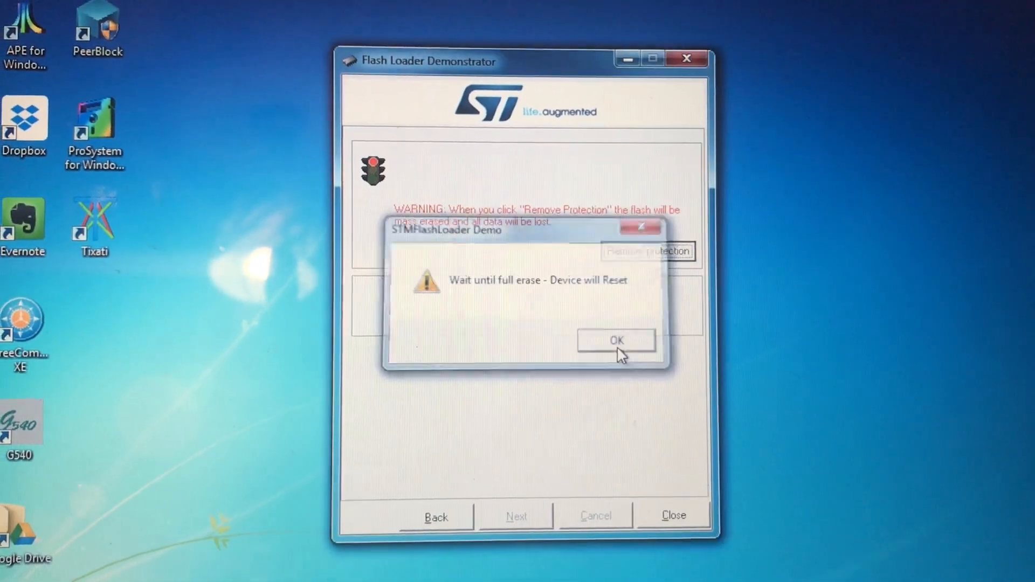
left_click(616, 341)
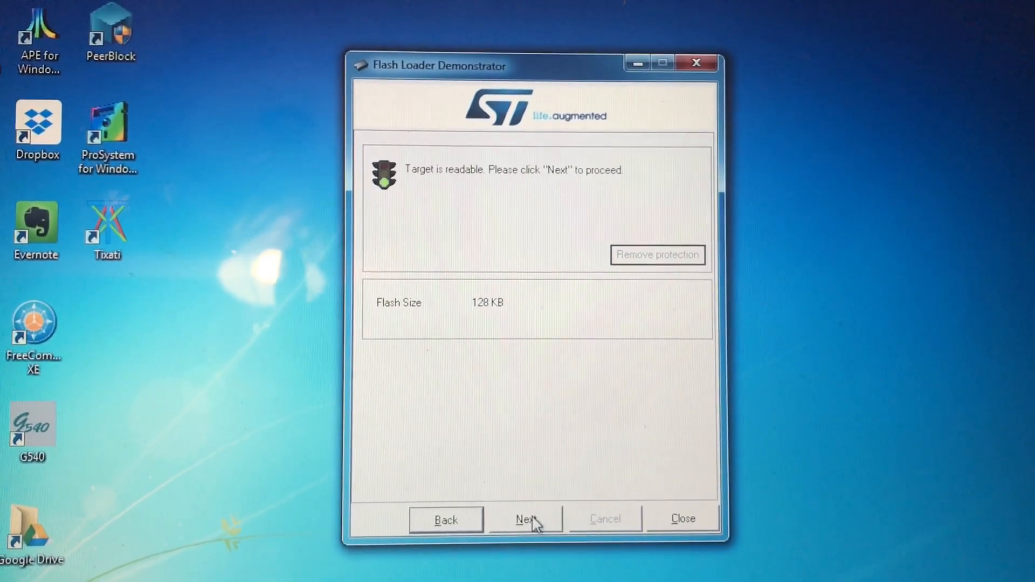
- Accept the STM32F1 Connectivity-line 128K target and choose Download to device
left_click(526, 519)
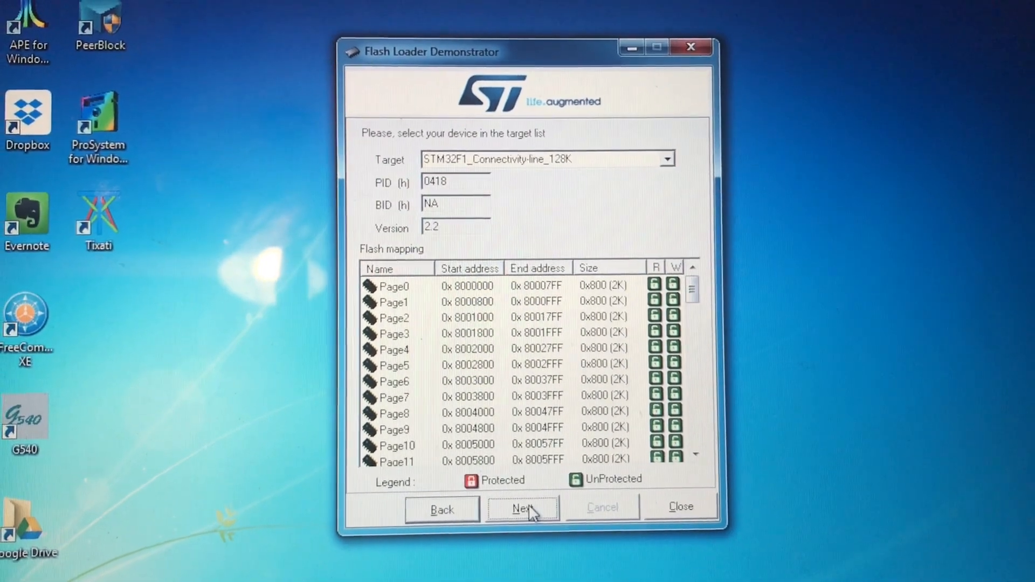
left_click(521, 509)
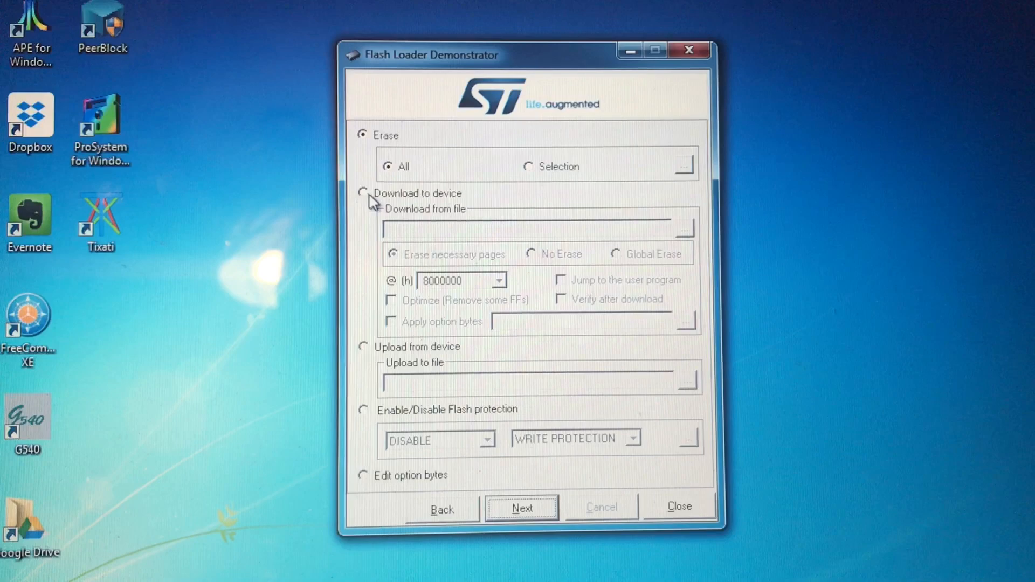
left_click(363, 192)
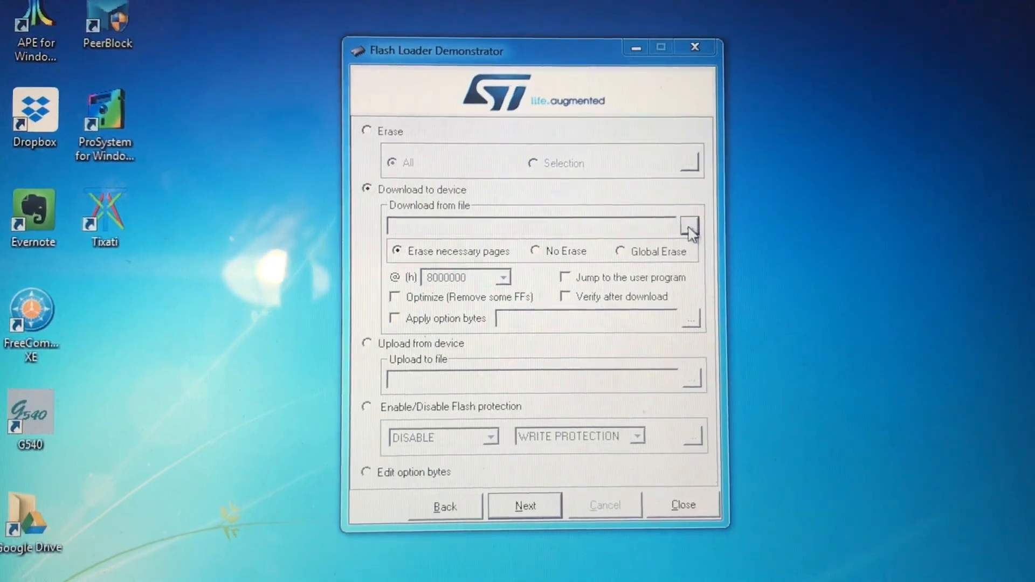
- Download the FF_Gotek FlashFloppy v0.9.7a hex firmware to the device until success
left_click(689, 226)
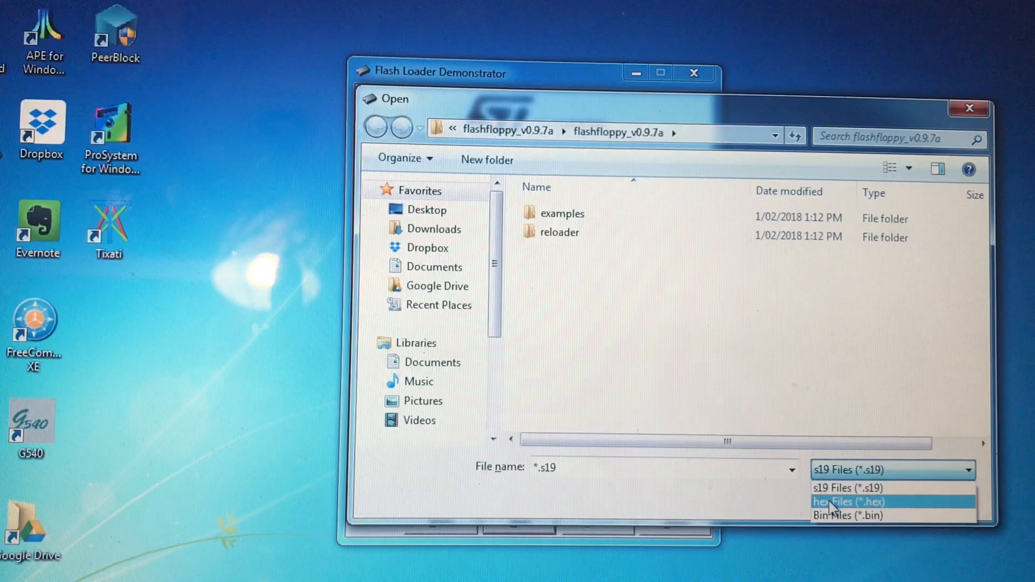
left_click(849, 502)
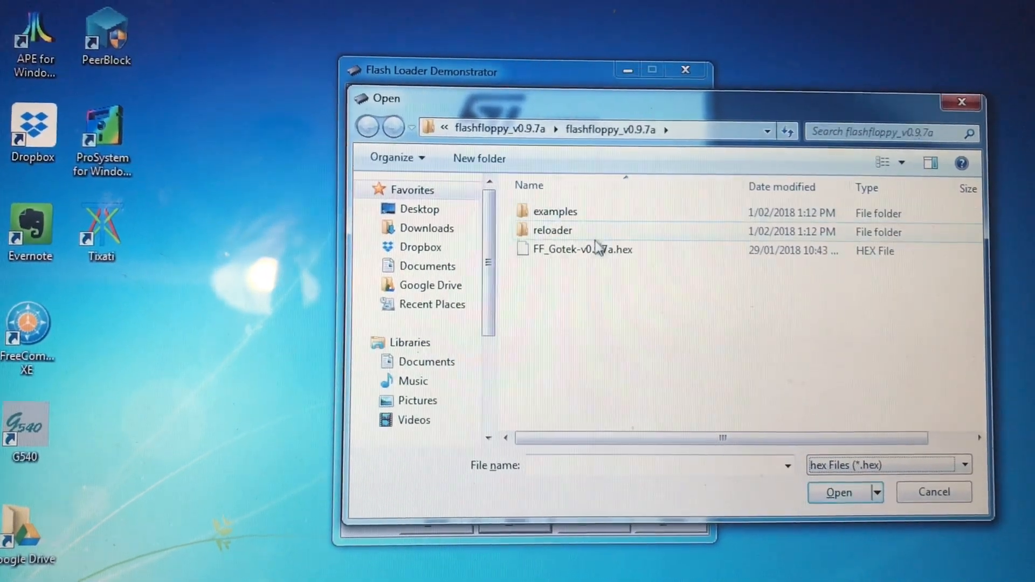
left_click(838, 491)
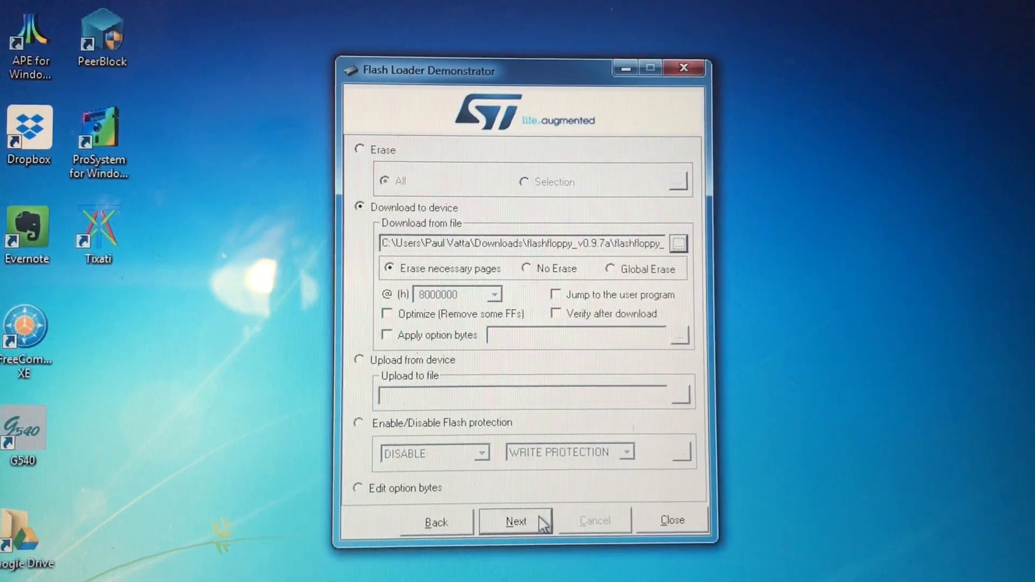
left_click(515, 521)
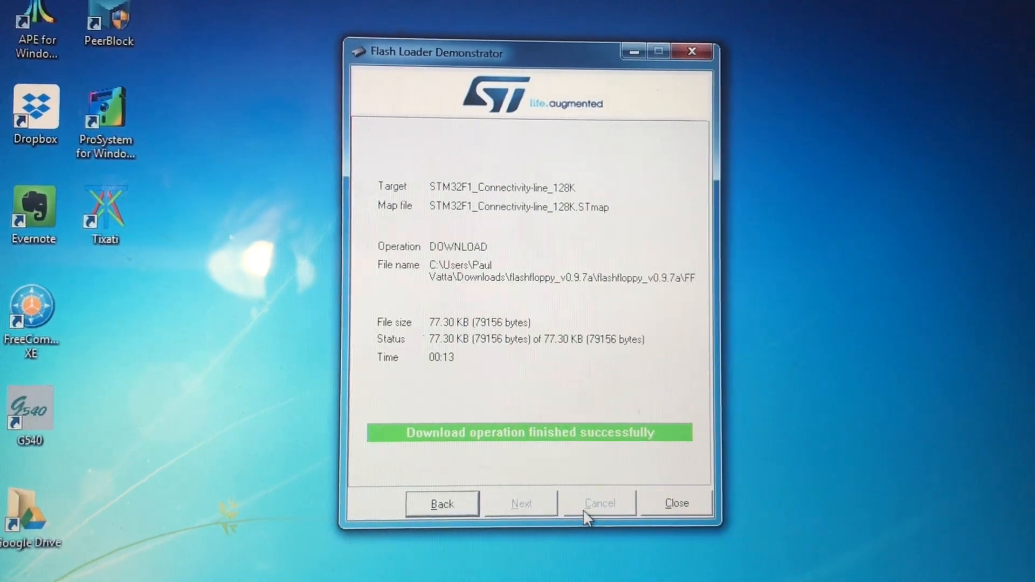
left_click(674, 503)
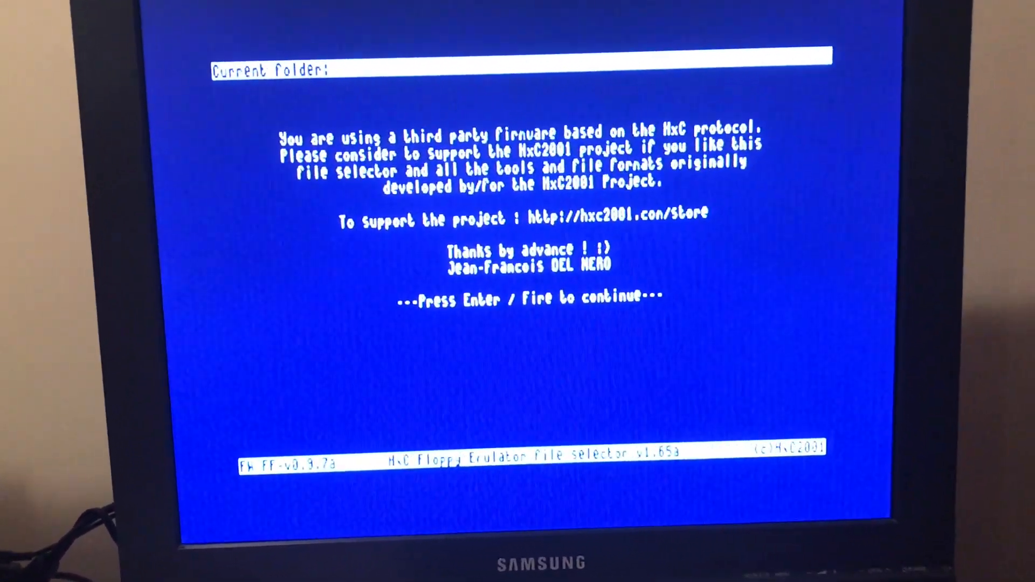
- Dismiss the support notice and step down the SD/USB media list to Atari_Demos_v3
key("enter")
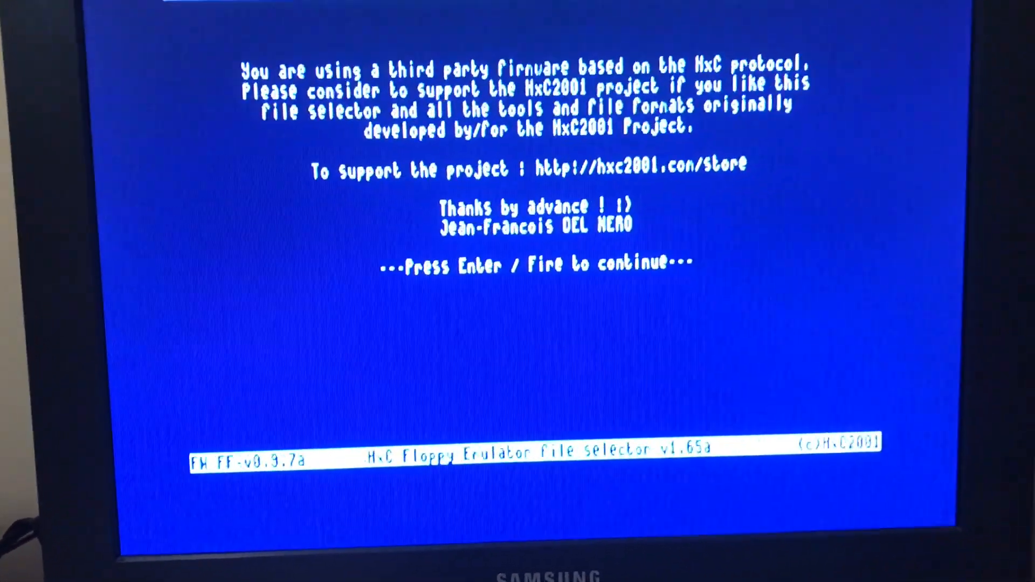
key("enter")
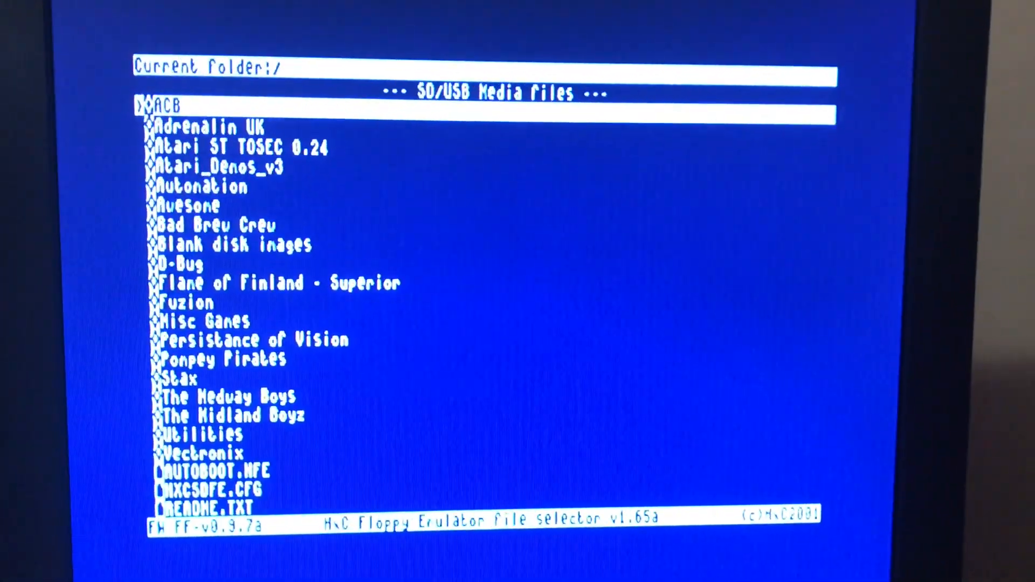
key("Down")
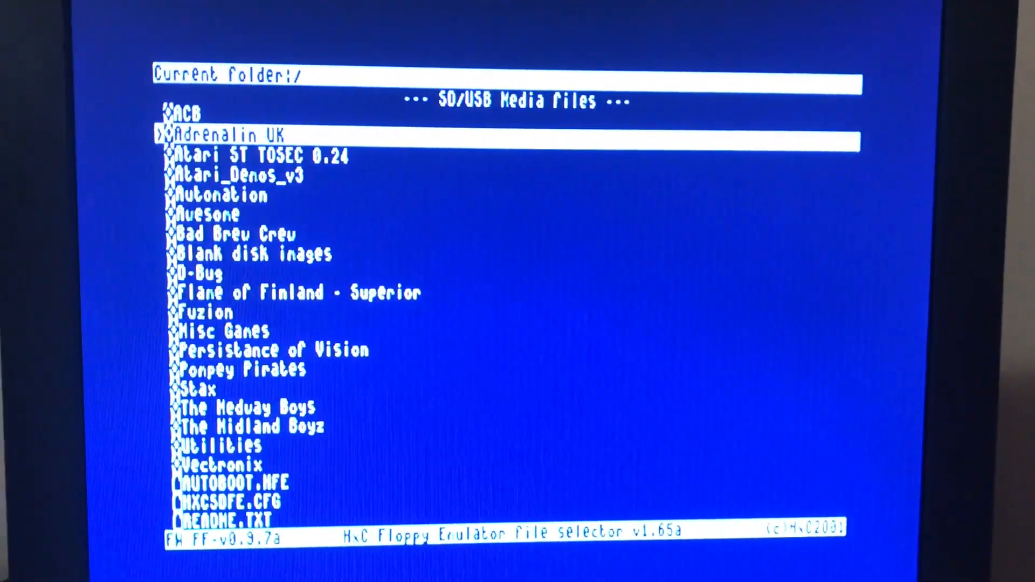
key("down")
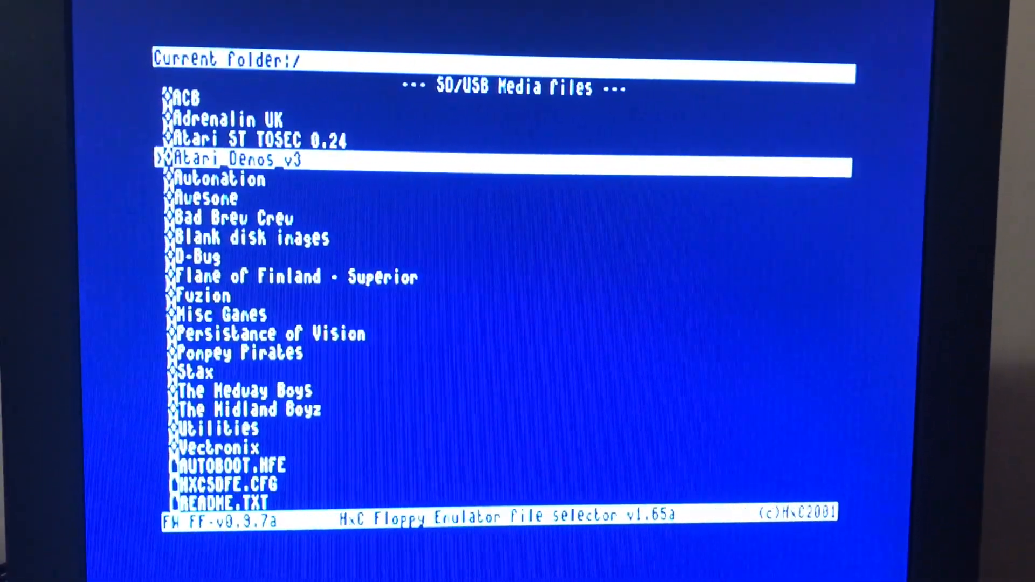